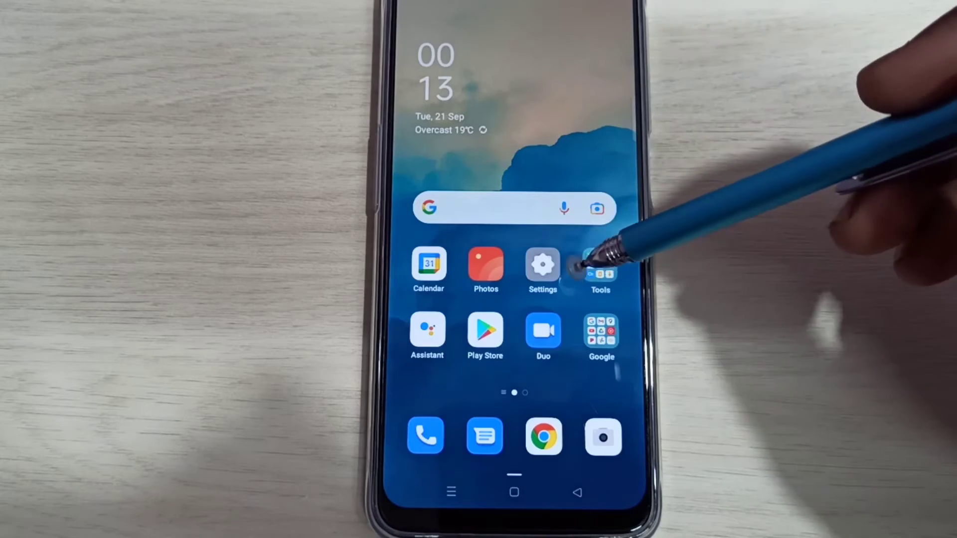
- Open the phone's Settings app from the home screen
left_click(542, 267)
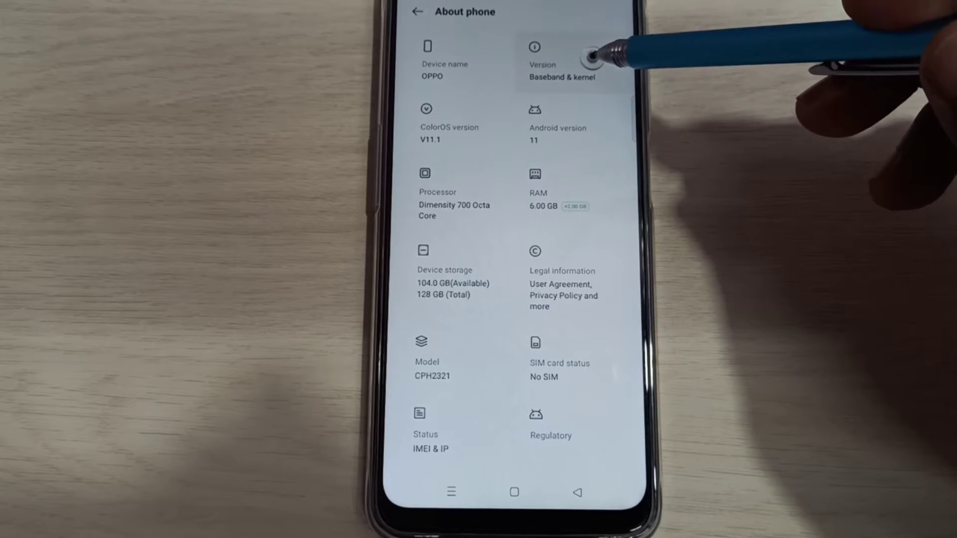
left_click(542, 60)
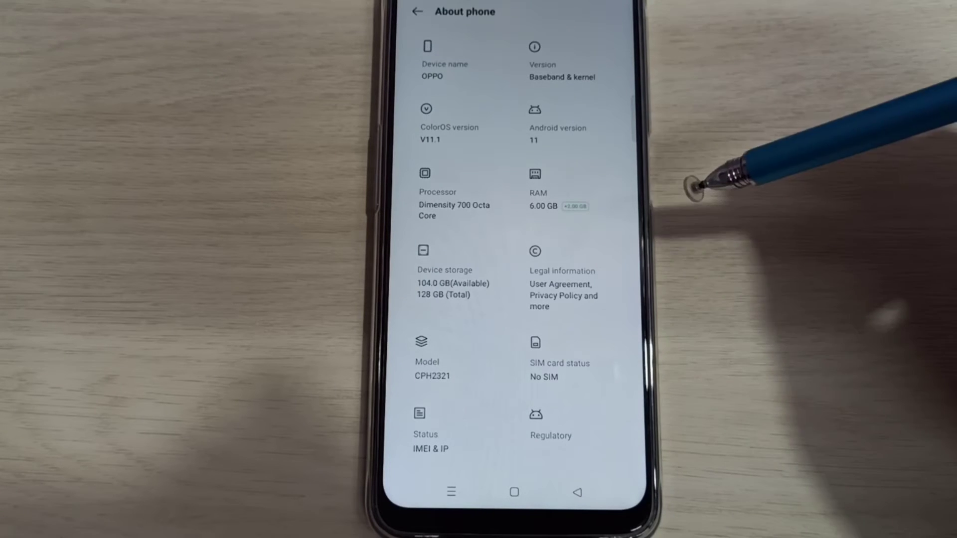
- Navigate into the Developer options page listing OEM unlock and Running services
left_click(418, 11)
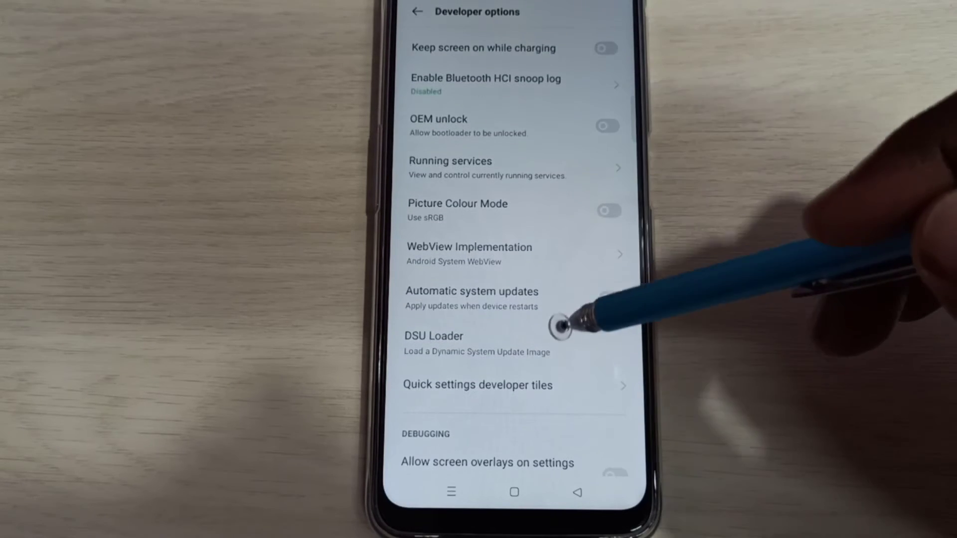
- Switch USB debugging on, accept its warning dialog, then switch it back off
scroll("down", 3)
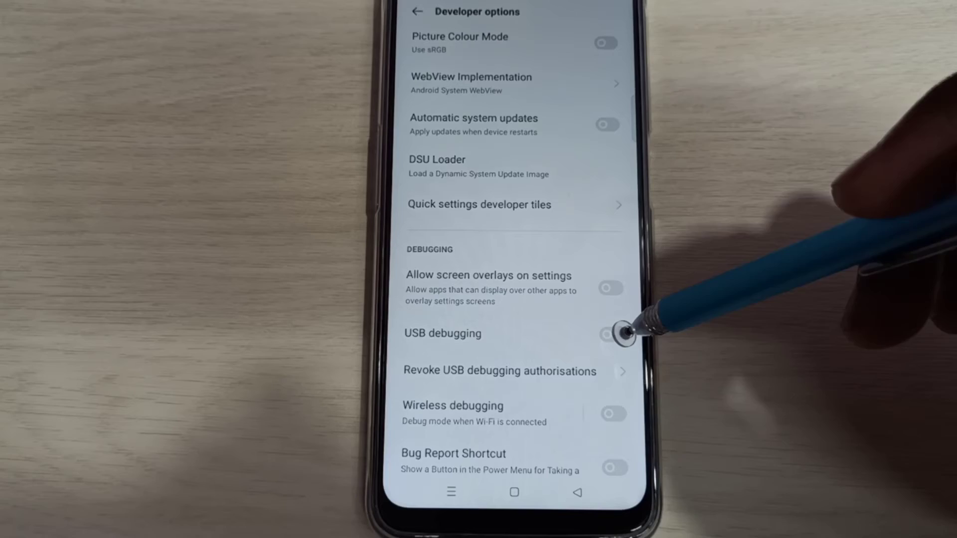
left_click(611, 334)
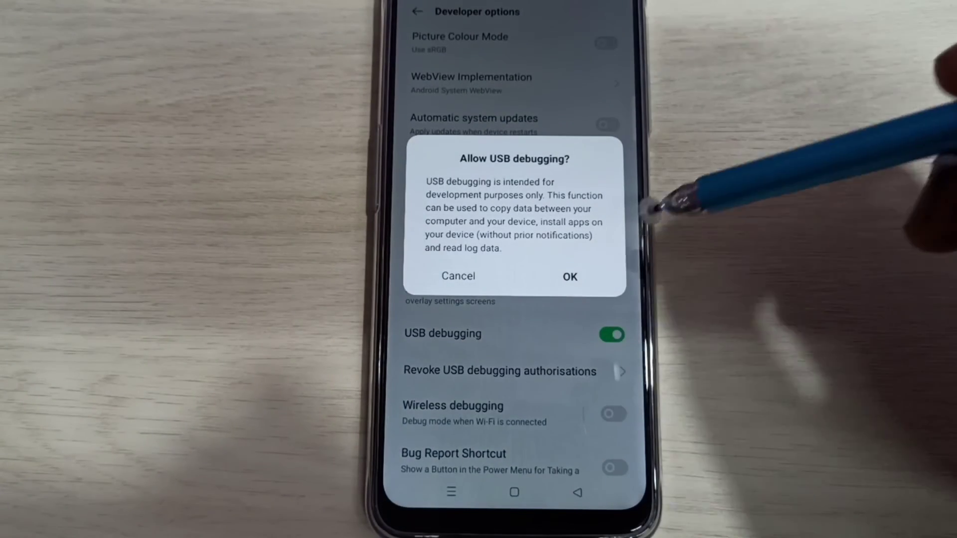
left_click(570, 276)
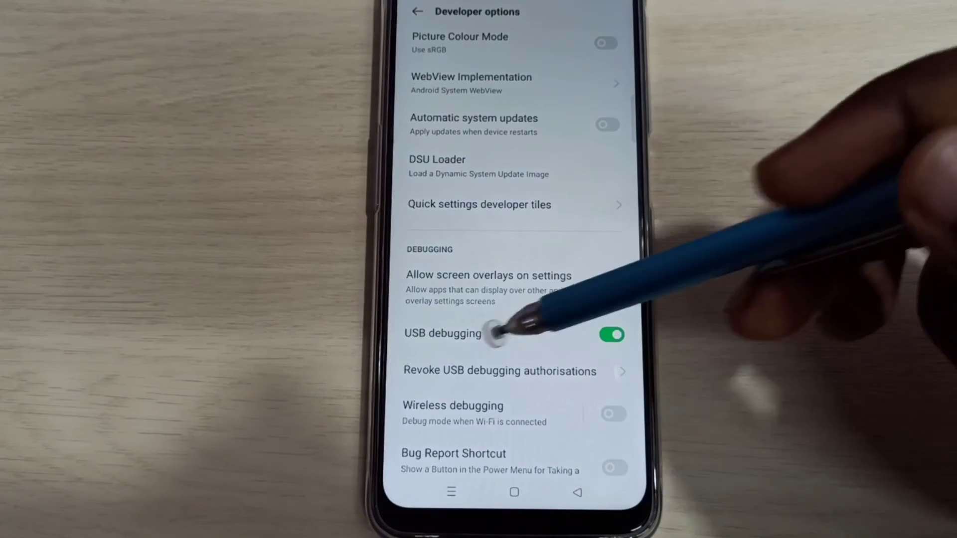
left_click(611, 335)
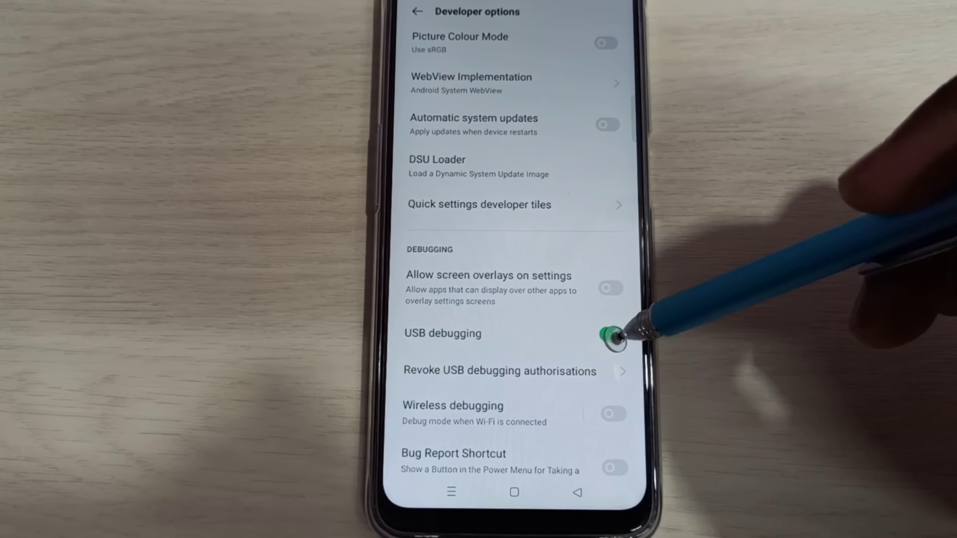
left_click(610, 334)
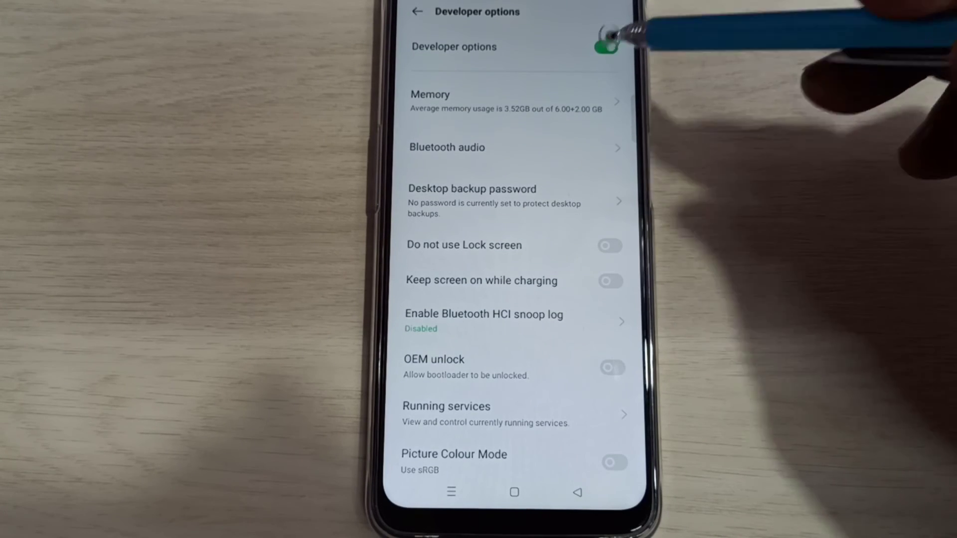
- Switch Developer options off, check Additional Settings, and return to the main Settings list
left_click(605, 47)
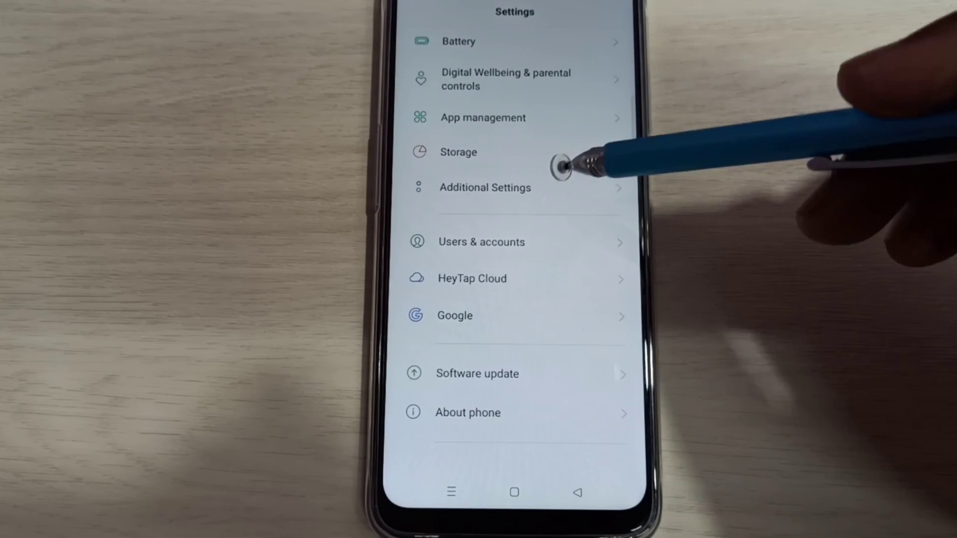
left_click(485, 187)
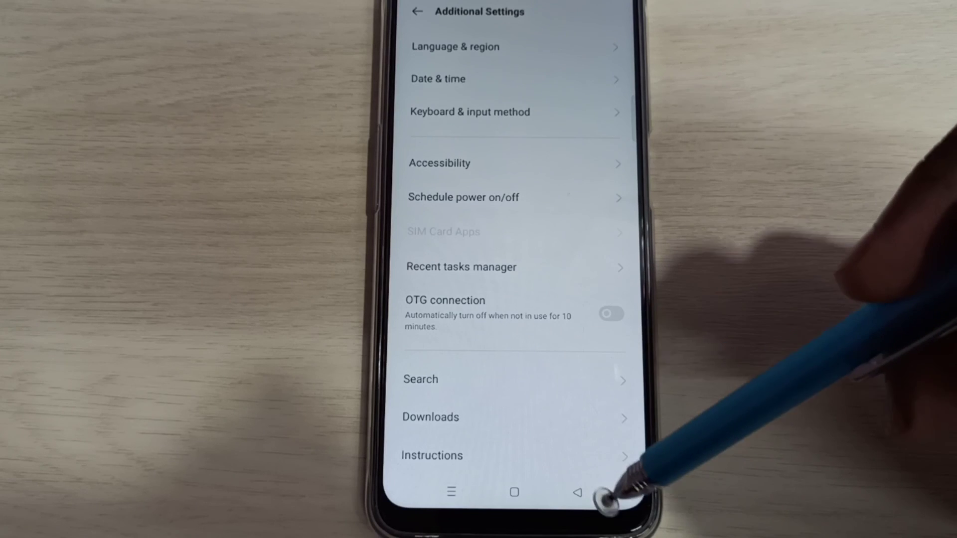
left_click(417, 12)
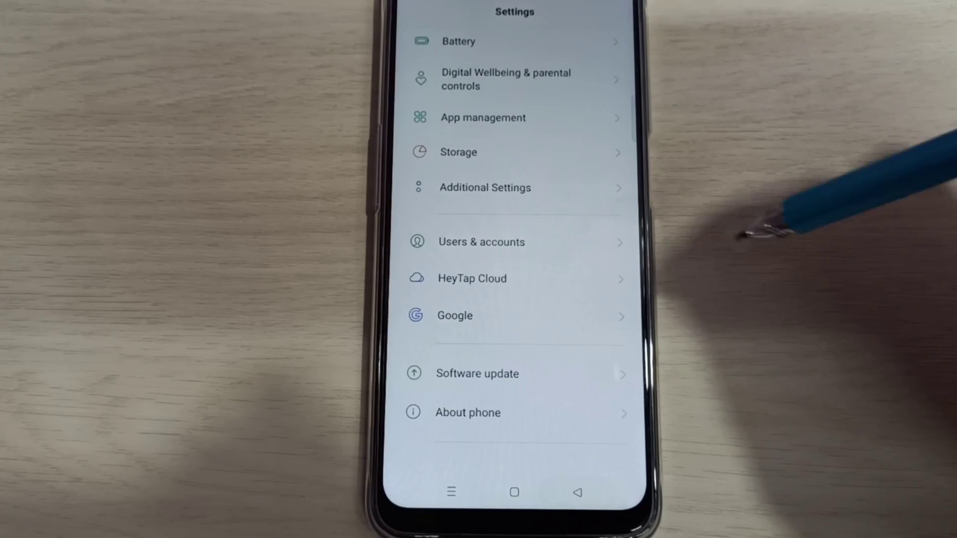